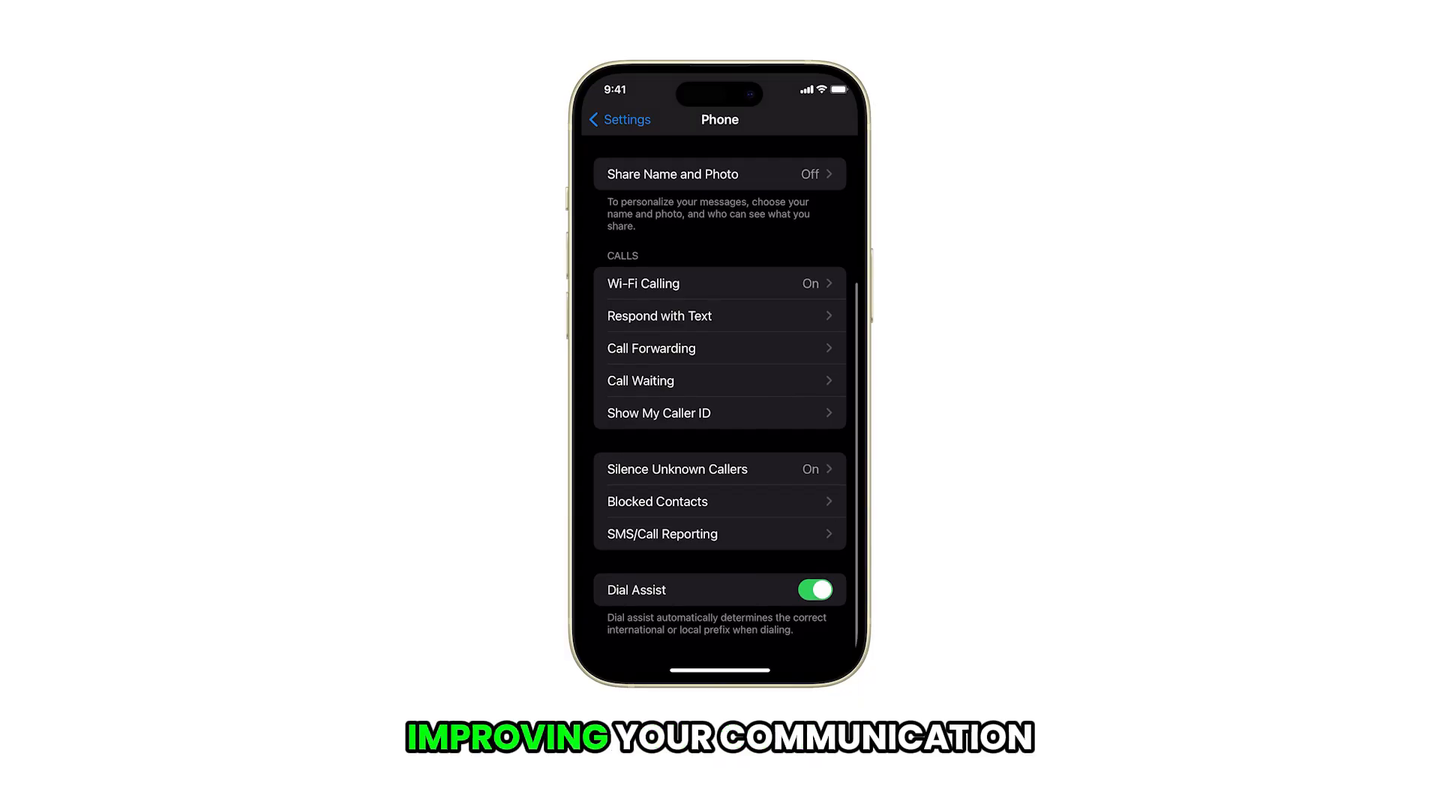
Step: Leave the Respond with Text quick-reply page and return to the home screen
{"action": "left_click", "coordinate": [659, 315]}
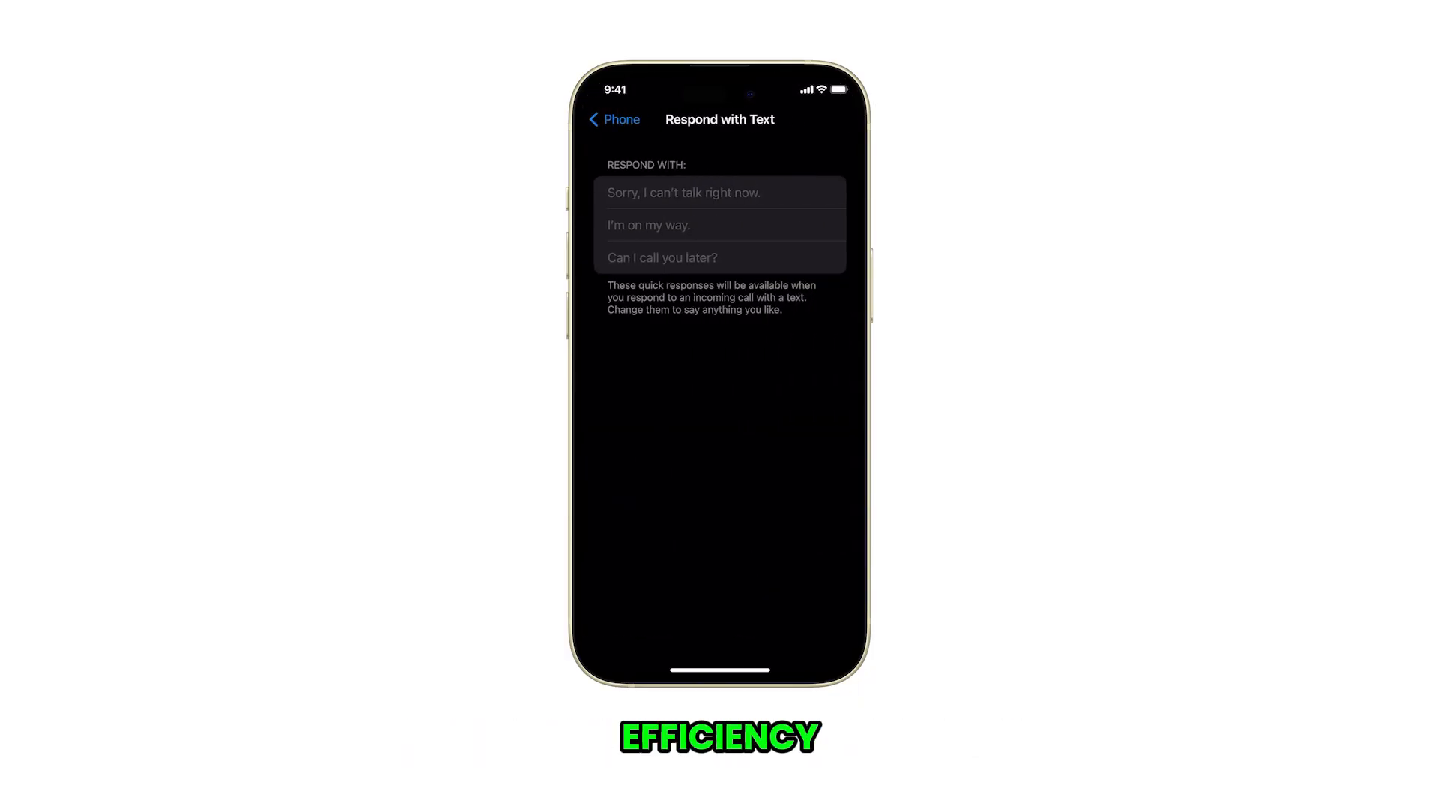
{"action": "left_click", "coordinate": [683, 193]}
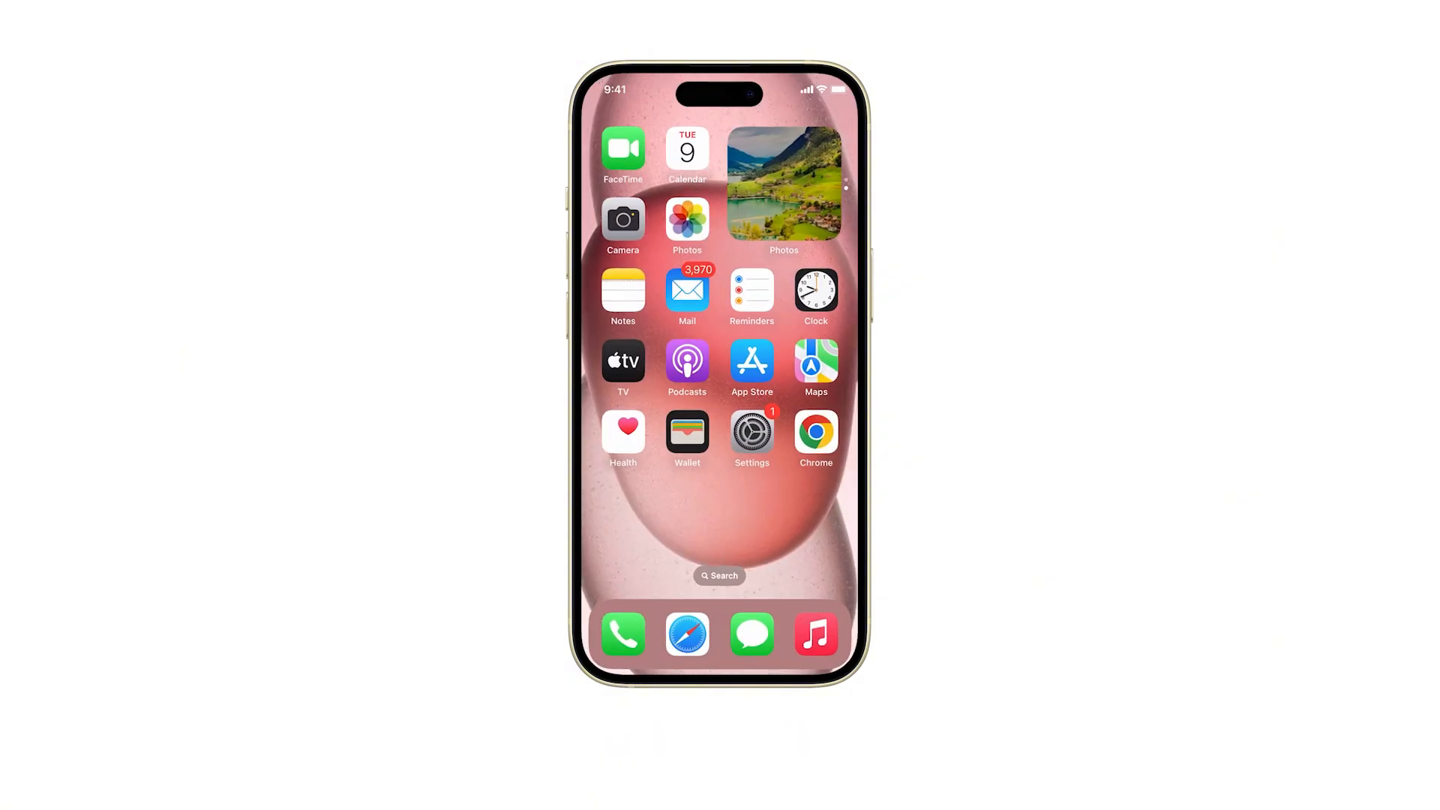
Step: Launch Settings from the home screen and scroll down to the Phone entry
{"action": "left_click", "coordinate": [751, 432]}
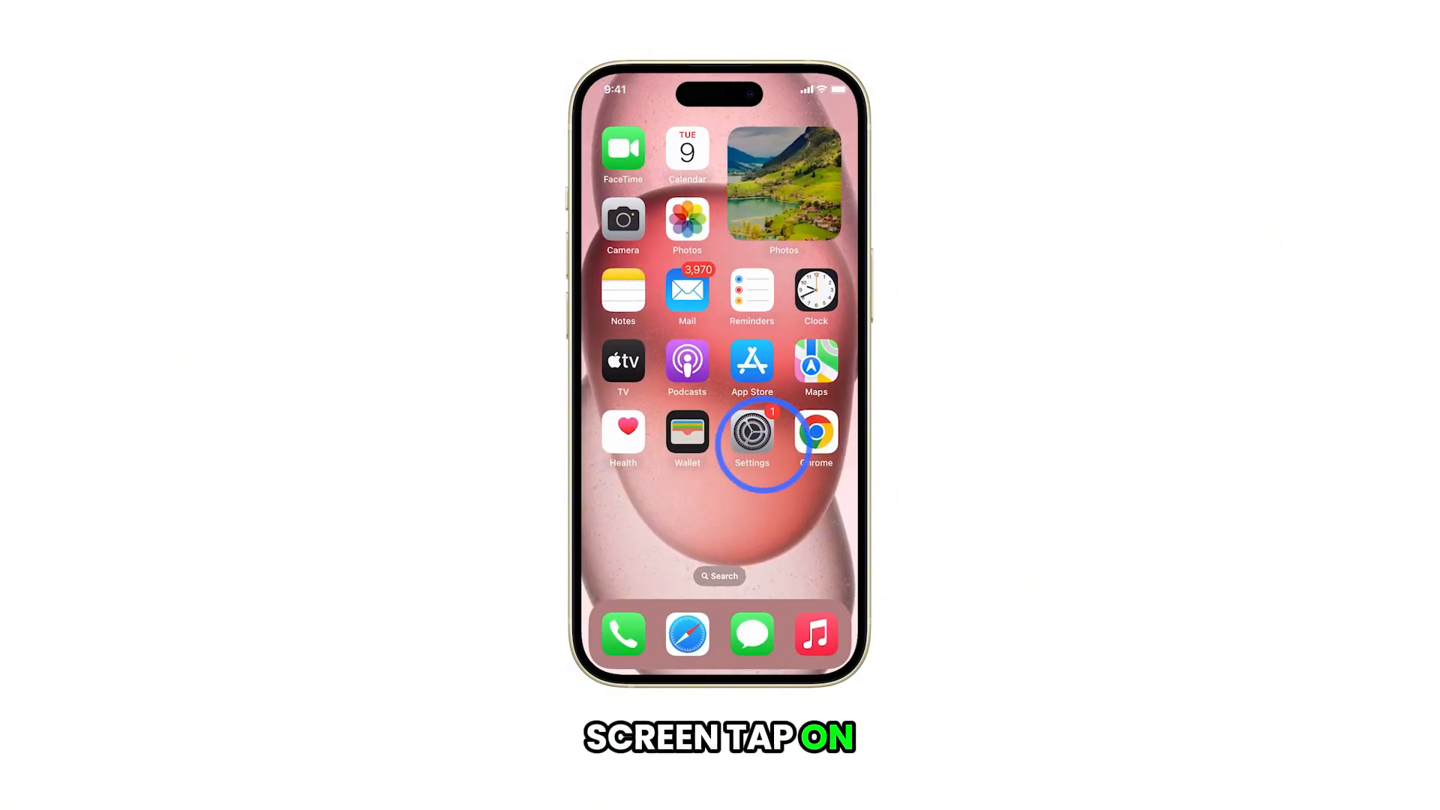
{"action": "left_click", "coordinate": [751, 432]}
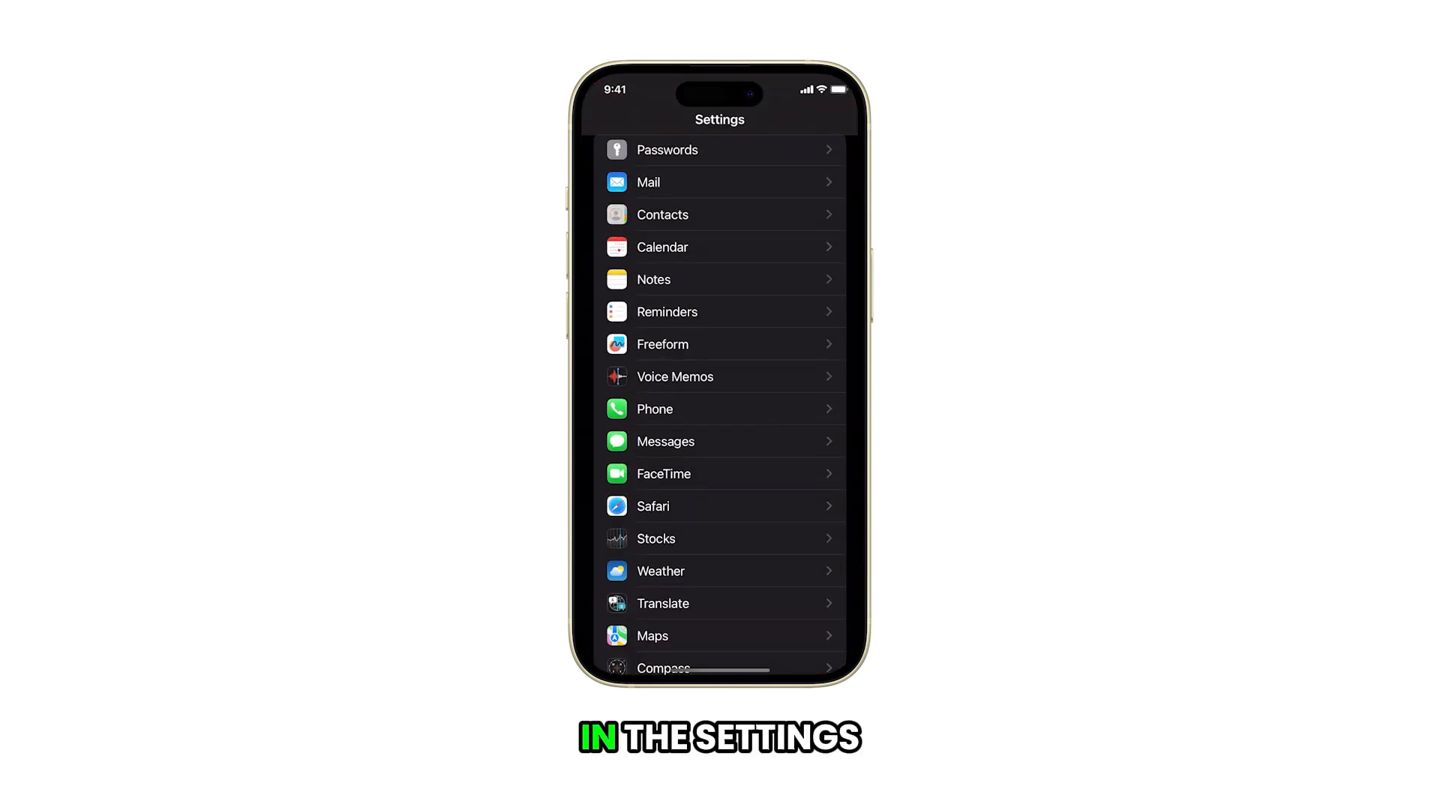
{"action": "scroll", "scroll_direction": "down", "scroll_amount": 3}
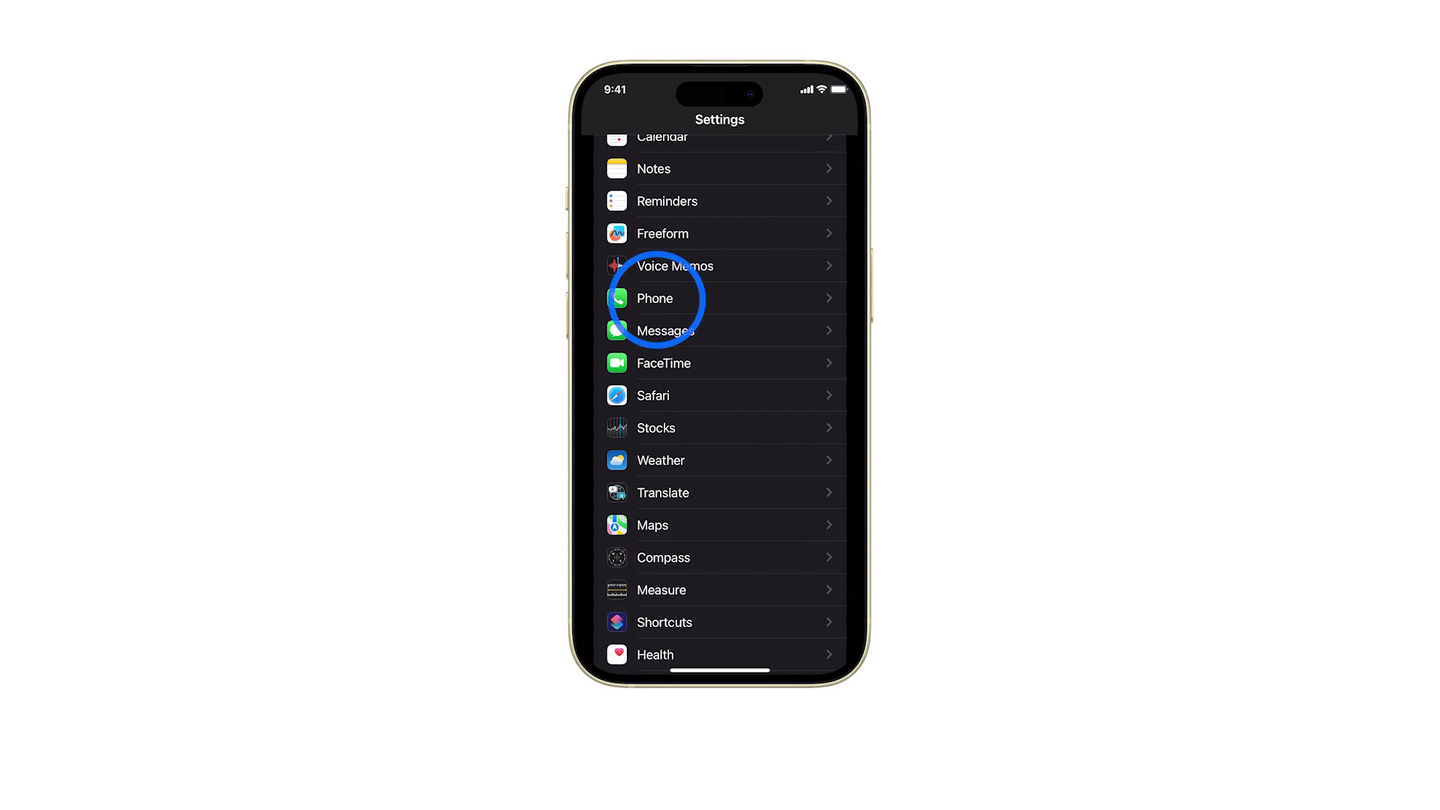
Step: Go into Phone settings and open Respond with Text
{"action": "left_click", "coordinate": [654, 298]}
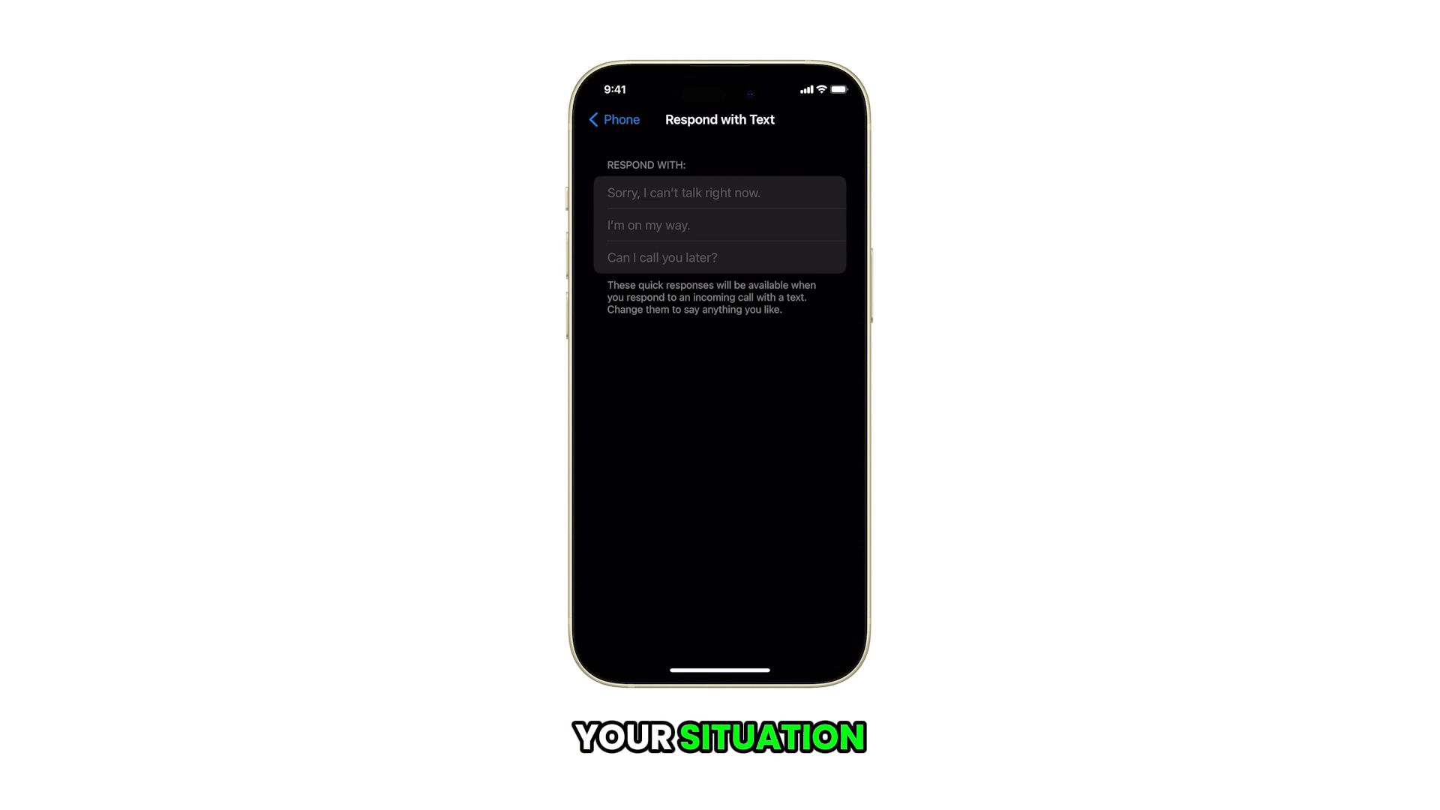
Step: Change the quick replies to a meeting note, 'I'll be there in 5 minutes' and 'Call me again after 10 minutes'
{"action": "left_click", "coordinate": [683, 193]}
{"action": "type", "text": "I’m in a meeting. I’ll call you later."}
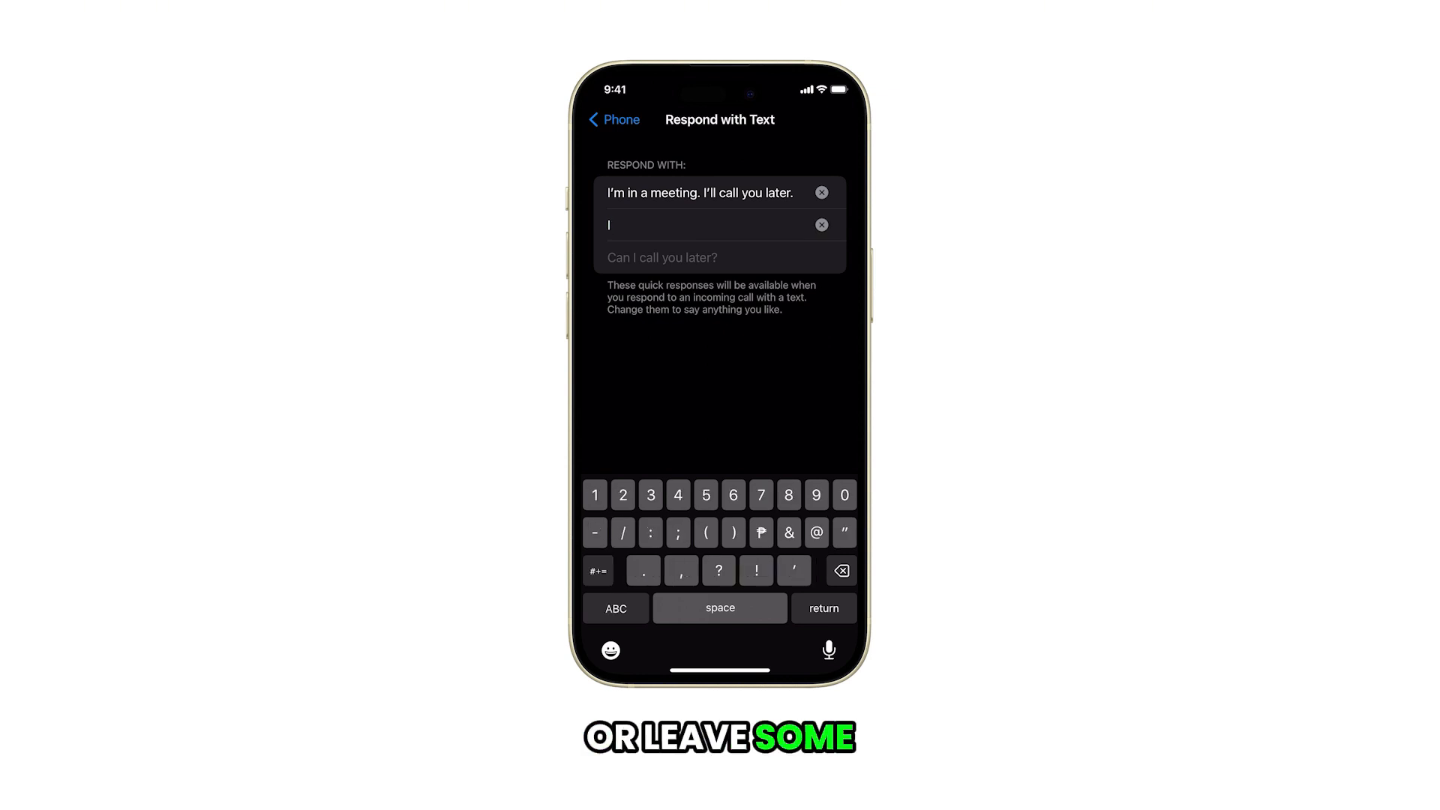
{"action": "type", "text": "I'll be there in 5 minutes."}
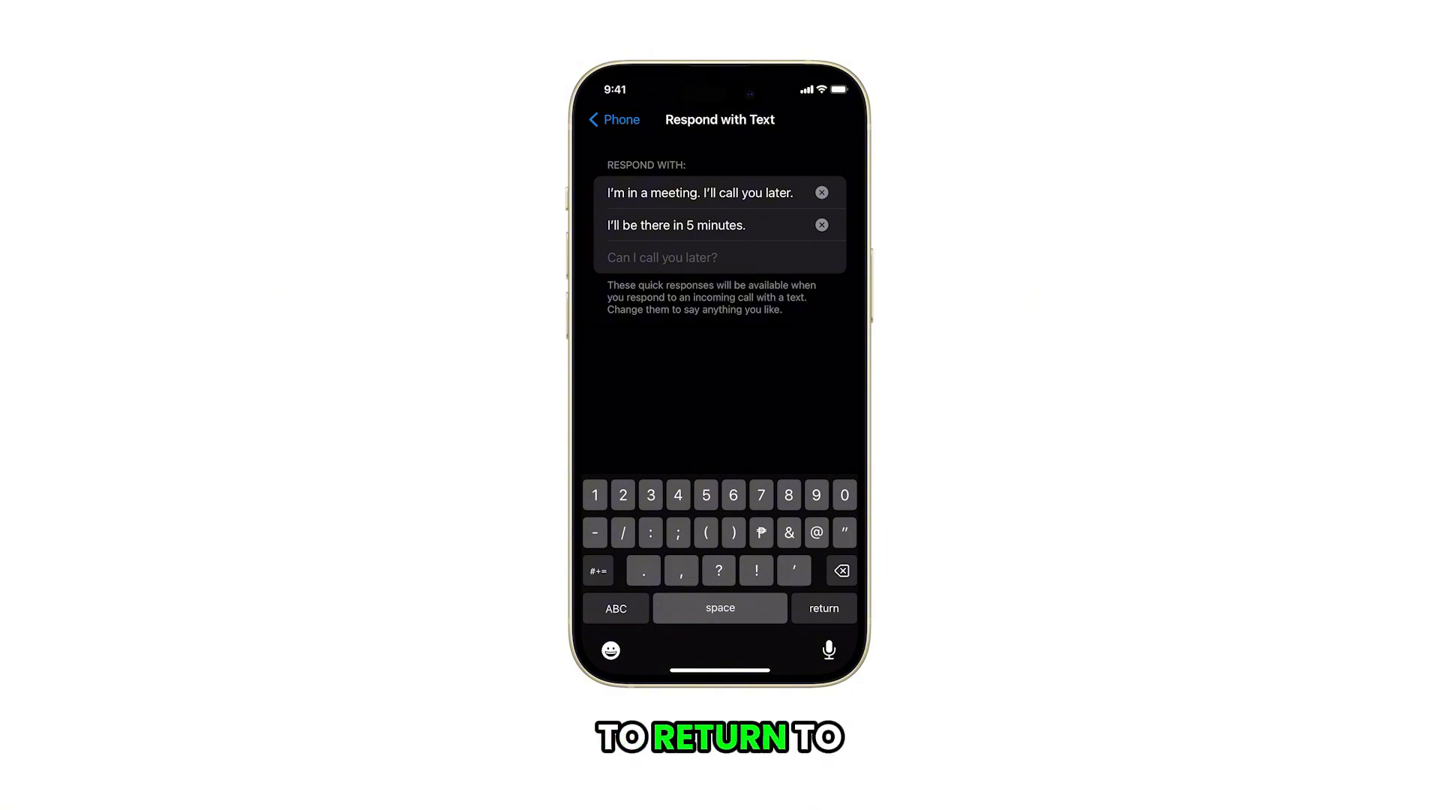
{"action": "type", "text": "Call me again after 10 minutes"}
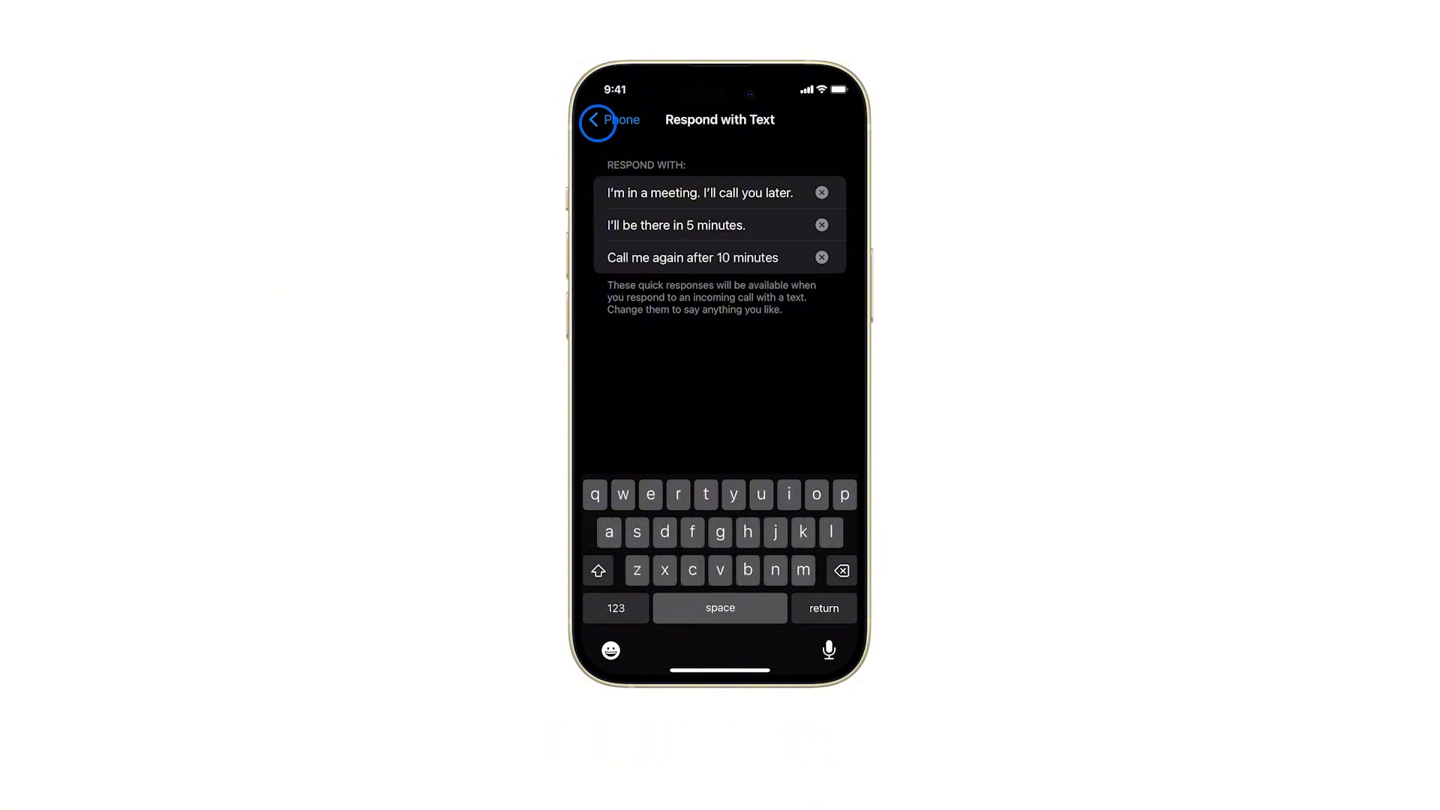
Step: Back out to Phone settings, then relaunch Settings from the home screen
{"action": "left_click", "coordinate": [610, 119]}
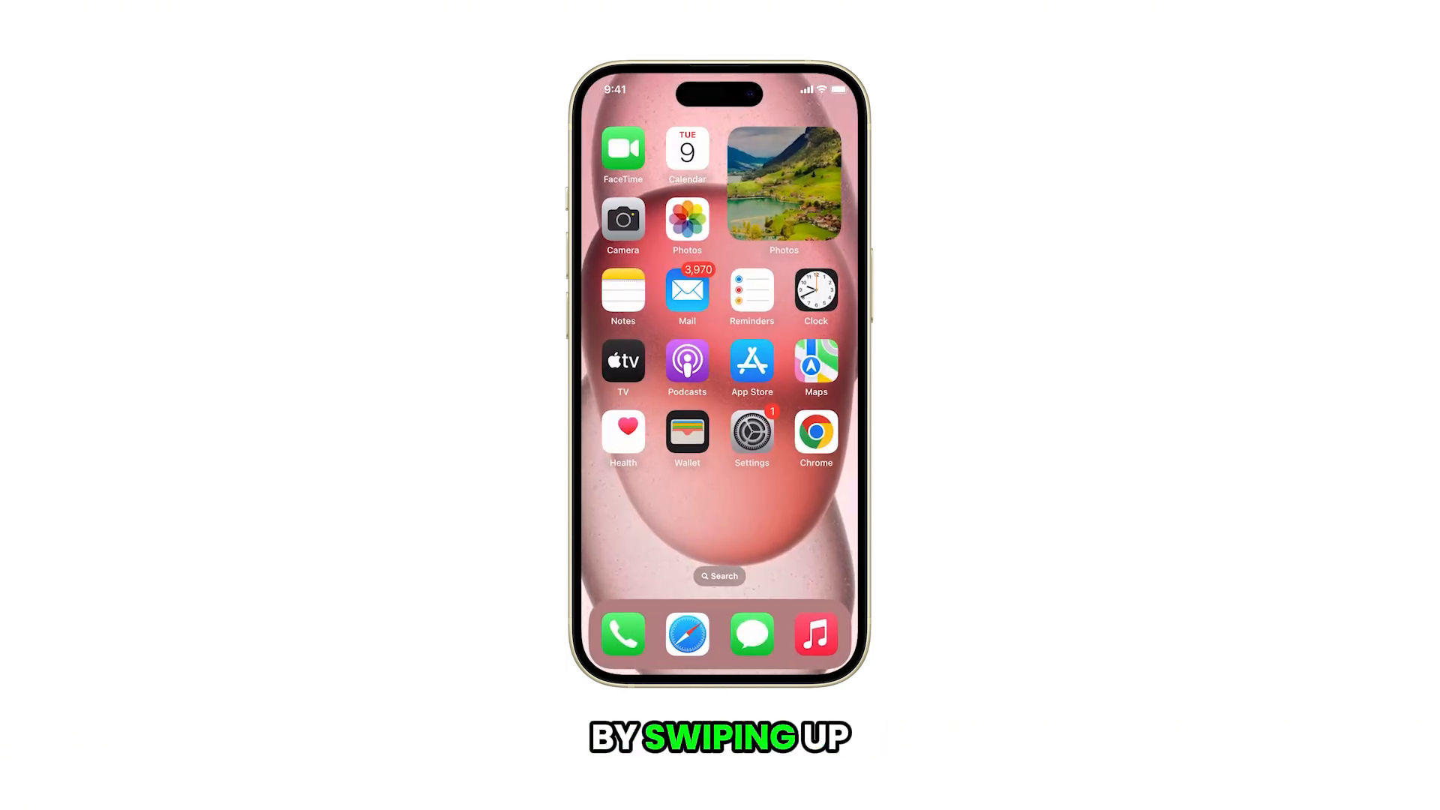
{"action": "left_click", "coordinate": [752, 432]}
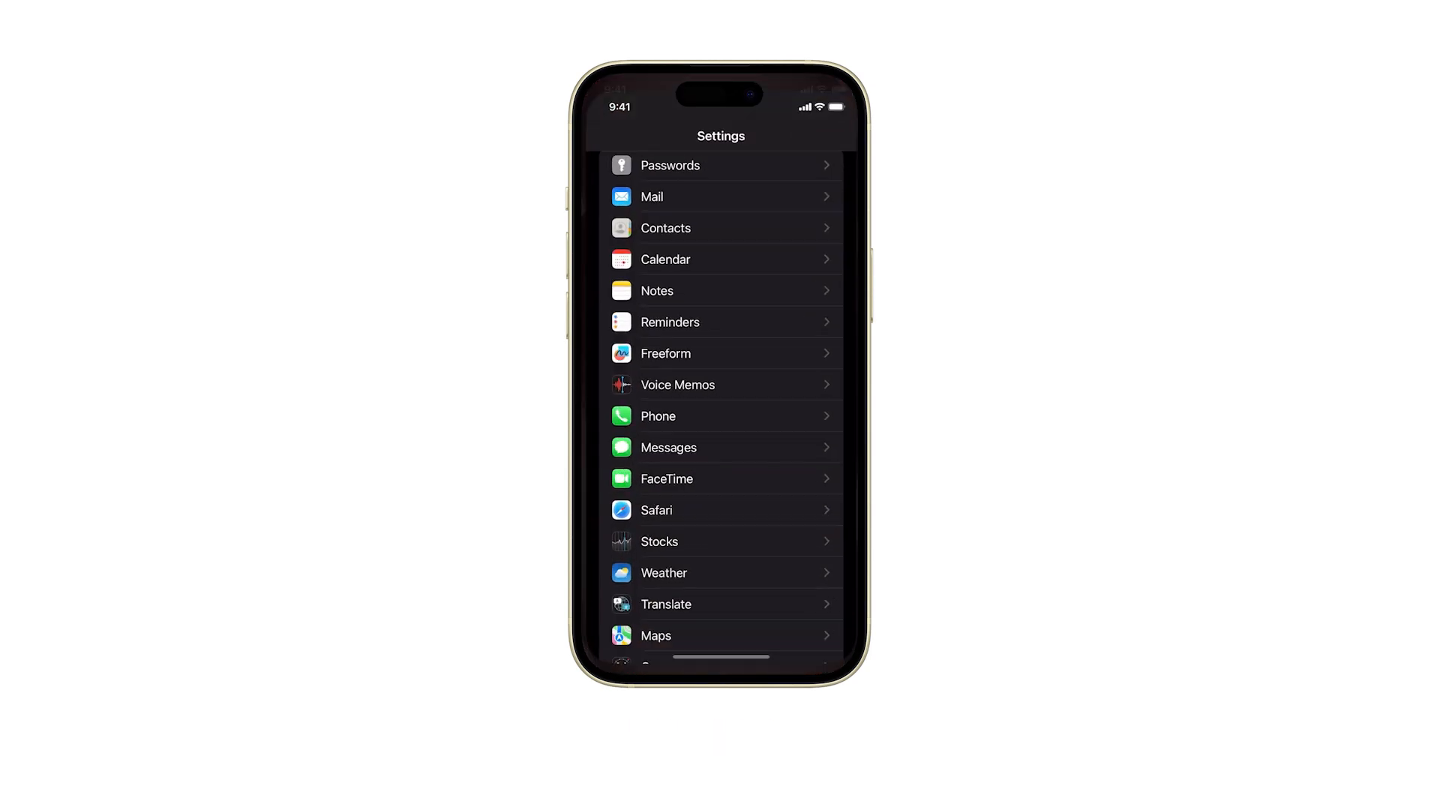